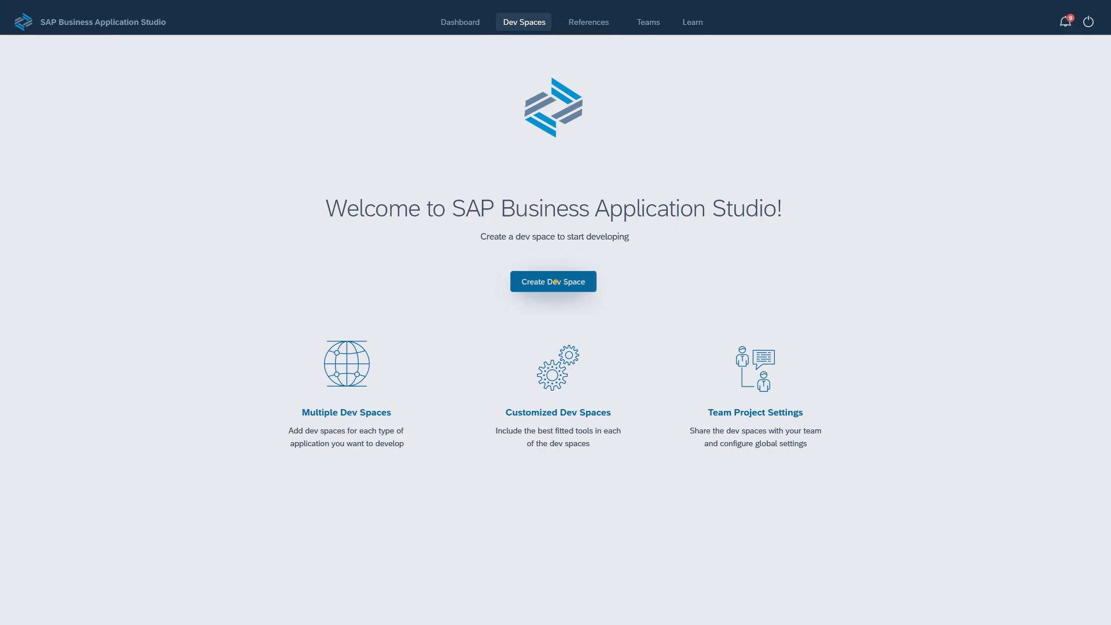
Begin a new dev space from the welcome page's Create Dev Space action
{"action": "left_click", "coordinate": [554, 281]}
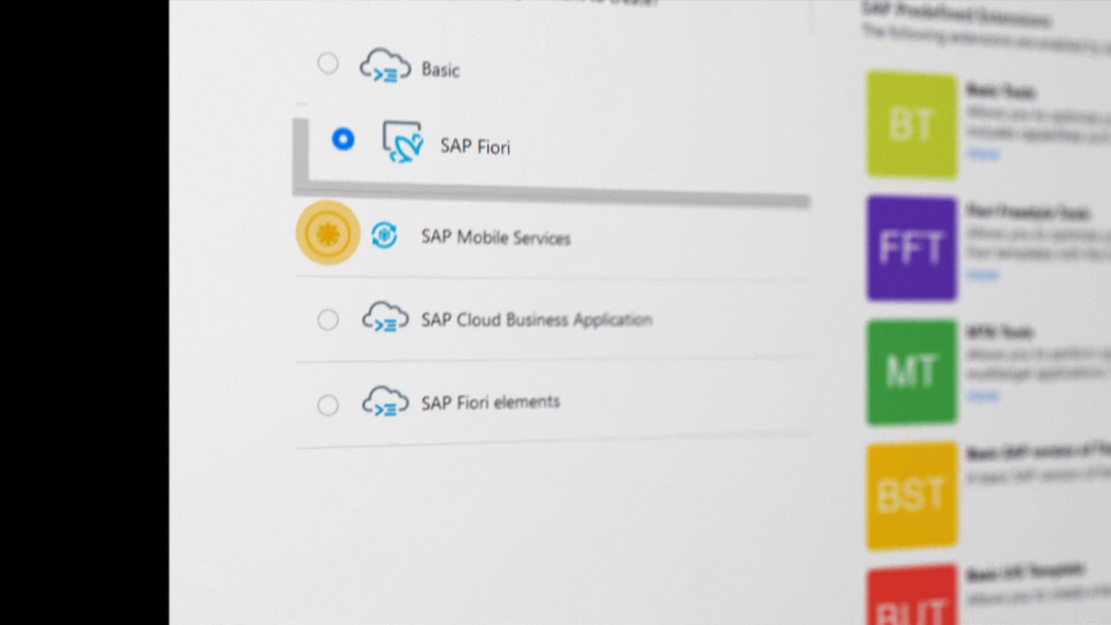
Choose SAP Cloud Business Application as the dev space type, listing its predefined extensions
{"action": "left_click", "coordinate": [340, 236]}
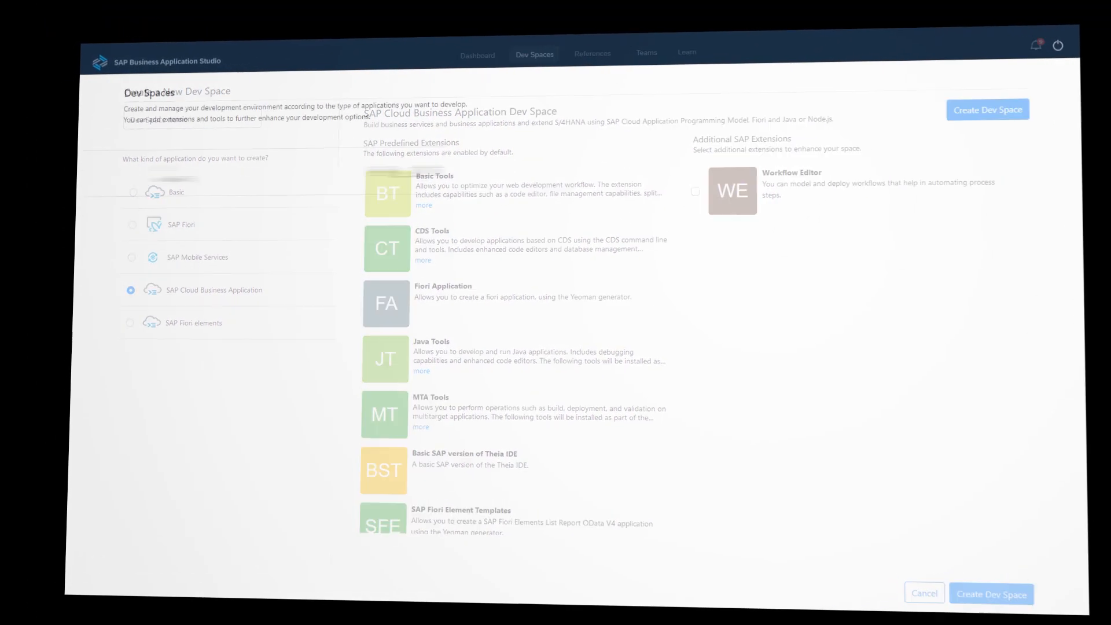
{"action": "left_click", "coordinate": [924, 593]}
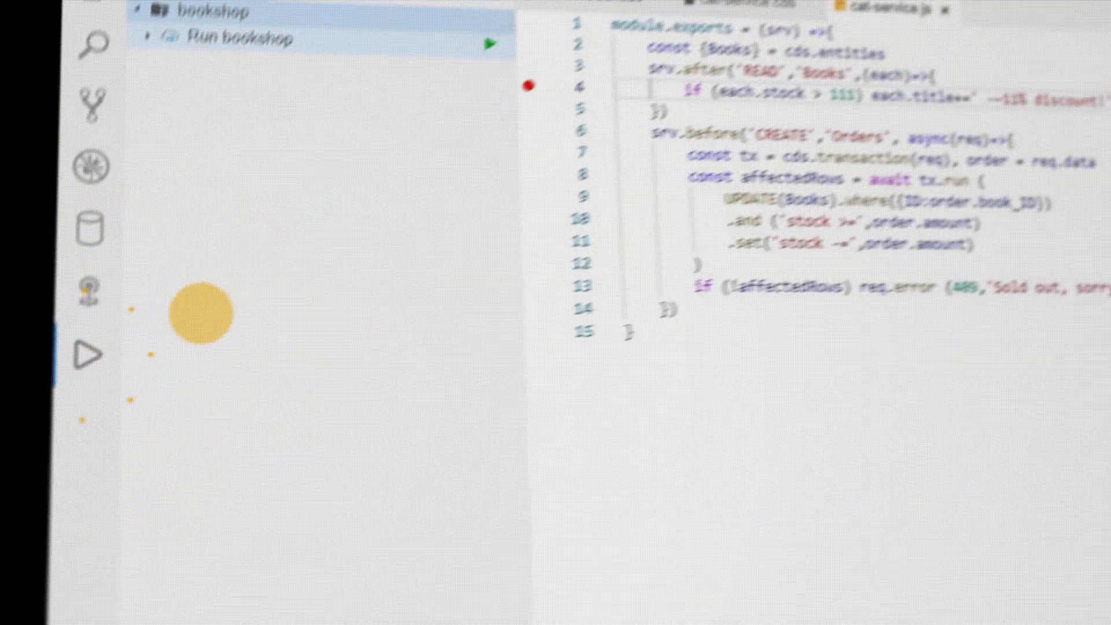
Launch the Run bookshop debug configuration so the Node app runs under the debugger
{"action": "left_click", "coordinate": [164, 102]}
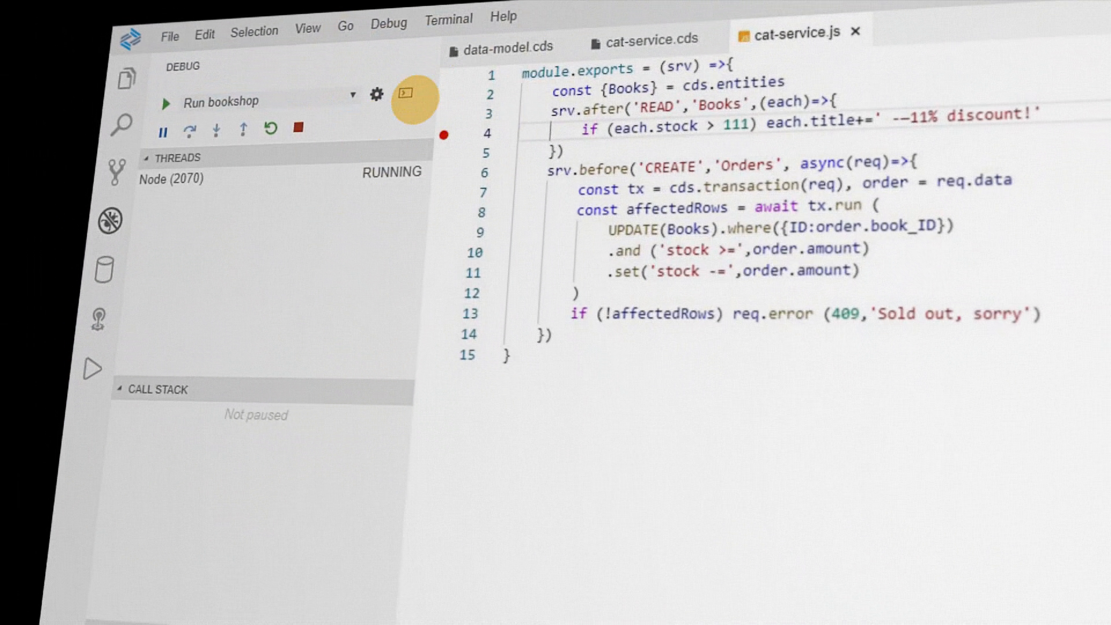